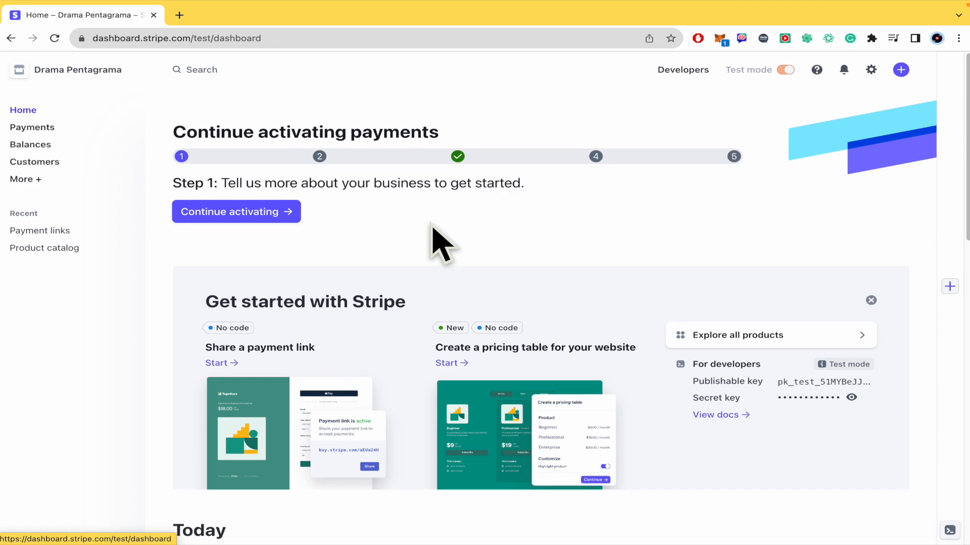
{"action": "mouse_move", "coordinate": [702, 154]}
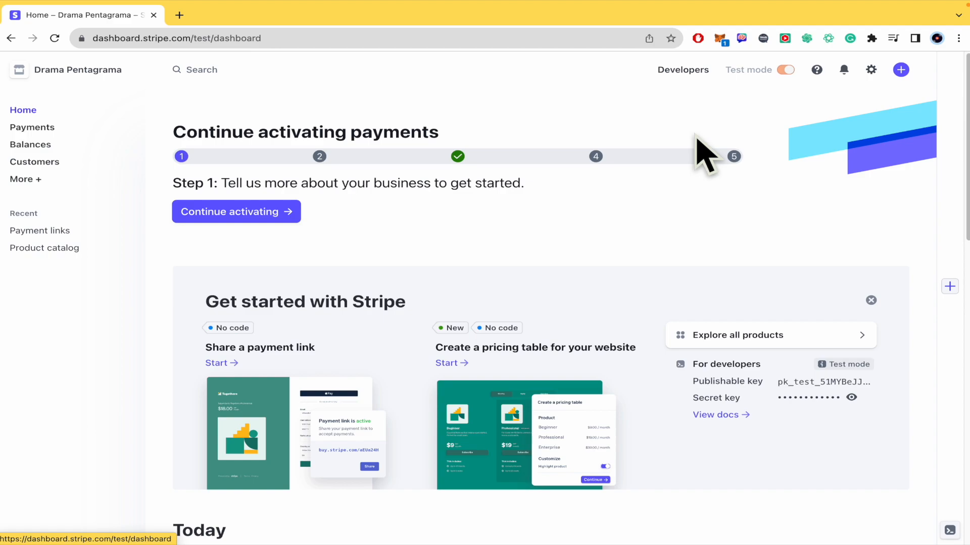
{"action": "mouse_move", "coordinate": [790, 121]}
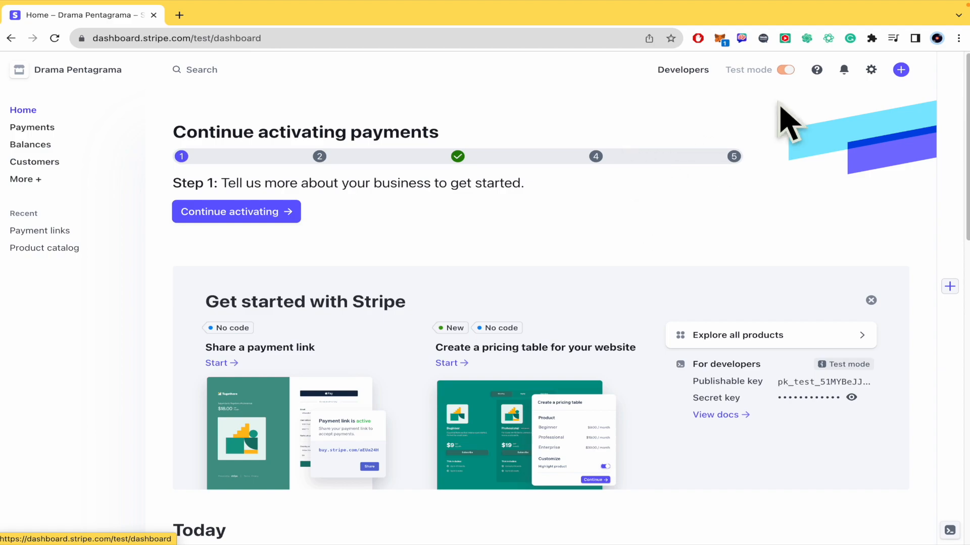
Open the gear menu to reveal Settings, Profile and Sign out
{"action": "left_click", "coordinate": [871, 69]}
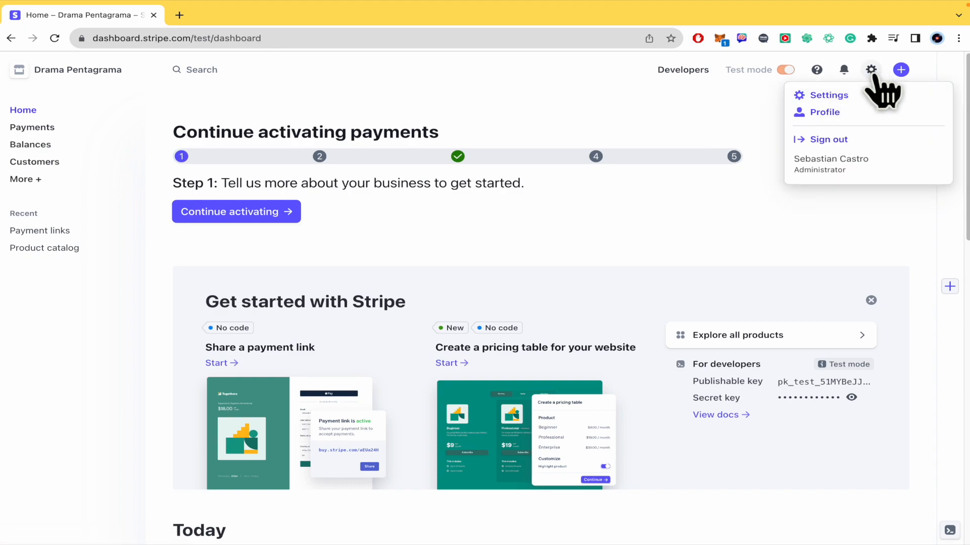
Go to Settings and choose Payment methods under Payments
{"action": "left_click", "coordinate": [827, 95]}
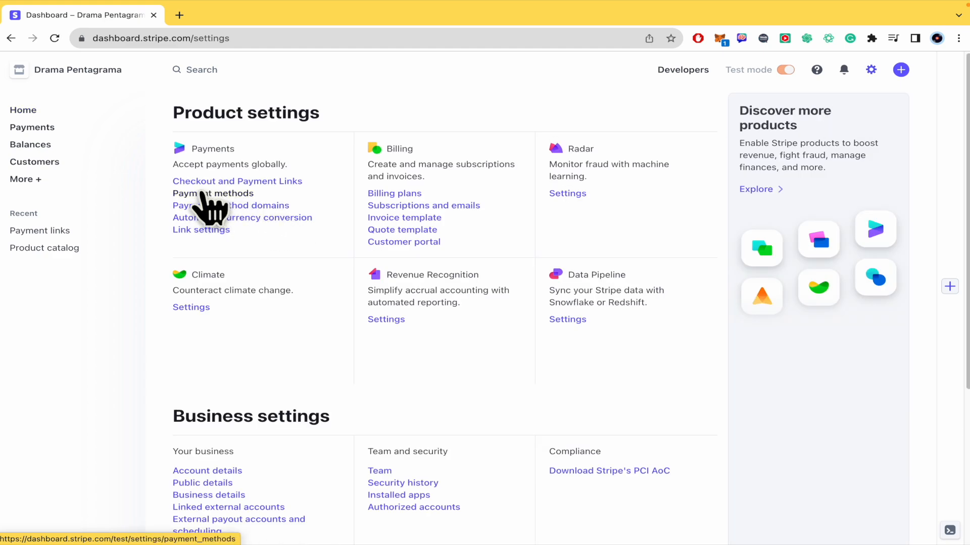
{"action": "left_click", "coordinate": [213, 193]}
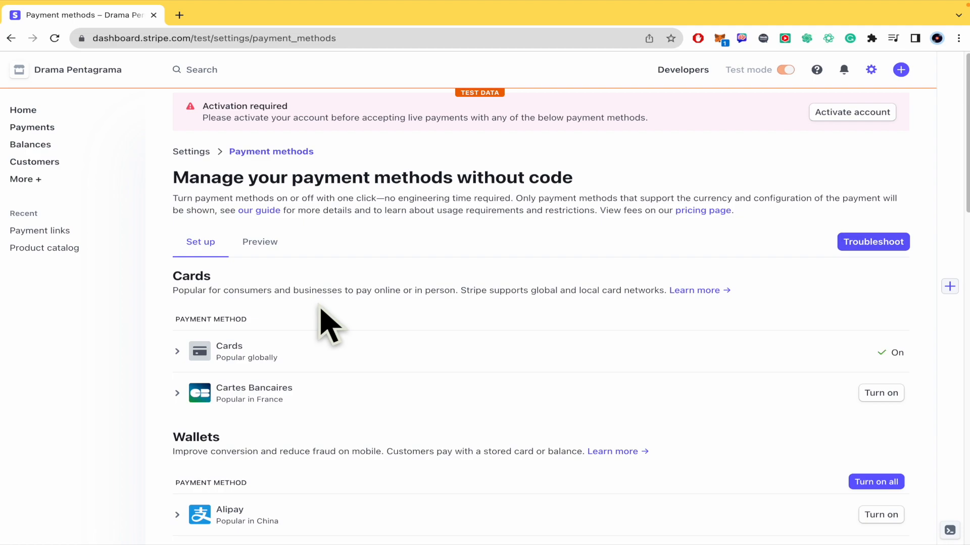
{"action": "scroll", "scroll_direction": "down", "scroll_amount": 3}
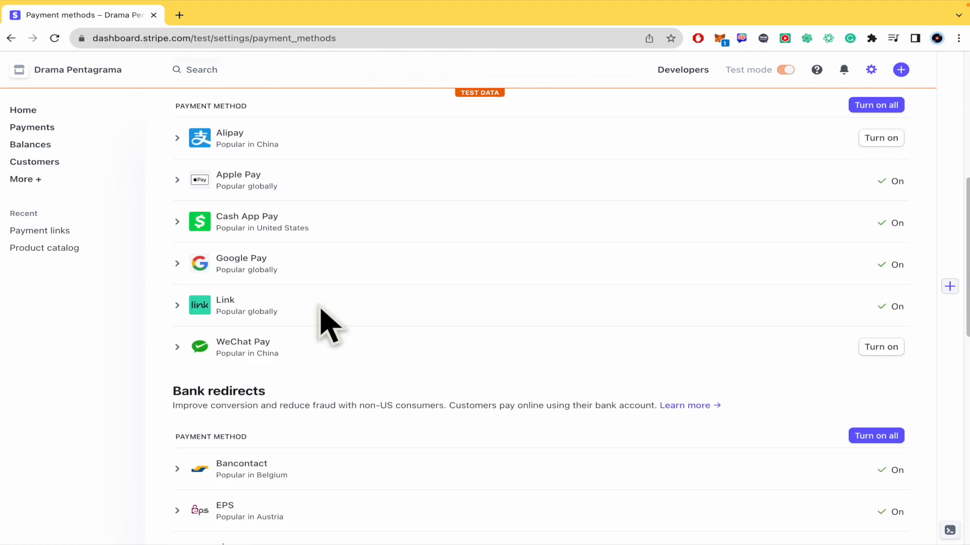
{"action": "scroll", "scroll_direction": "down", "scroll_amount": 3}
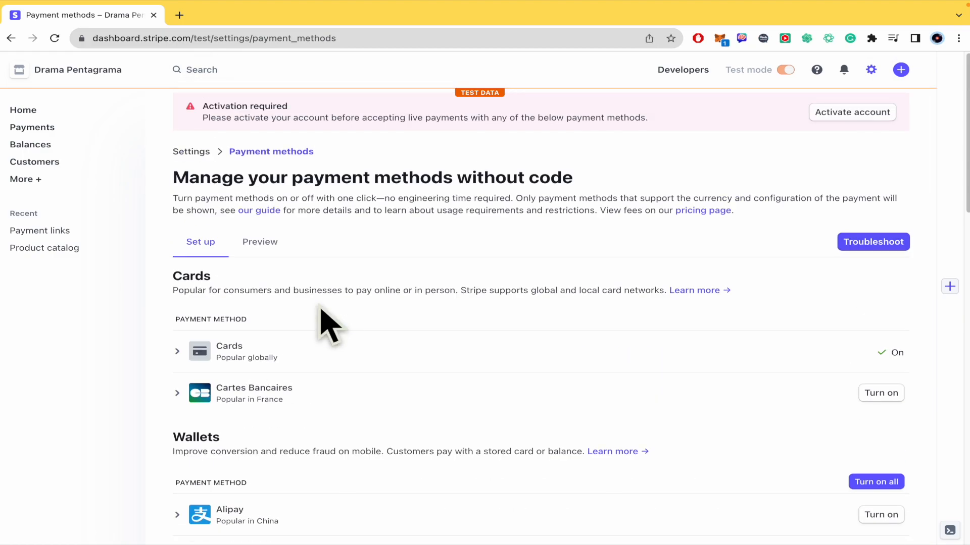
{"action": "scroll", "scroll_direction": "down", "scroll_amount": 3}
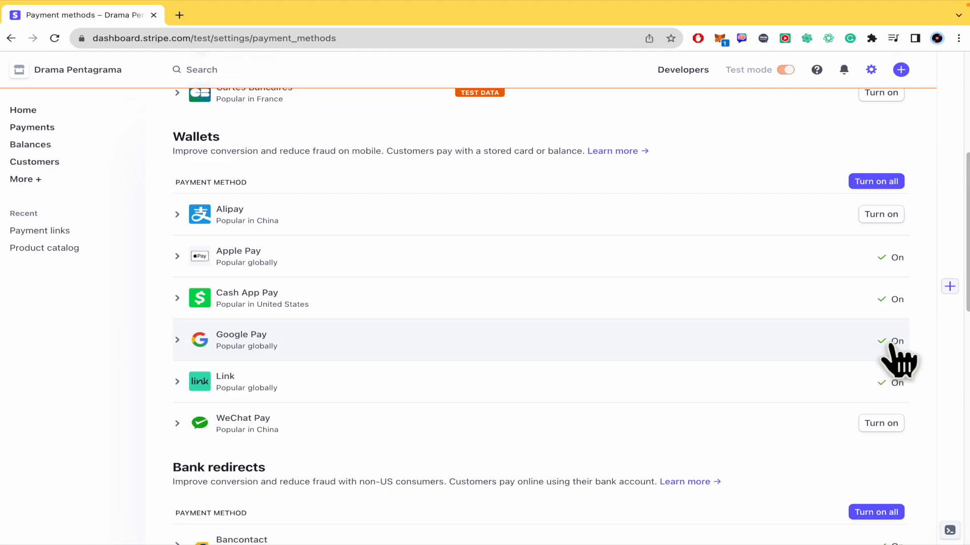
Turn off Google Pay and submit the turn-off feedback form
{"action": "left_click", "coordinate": [240, 340]}
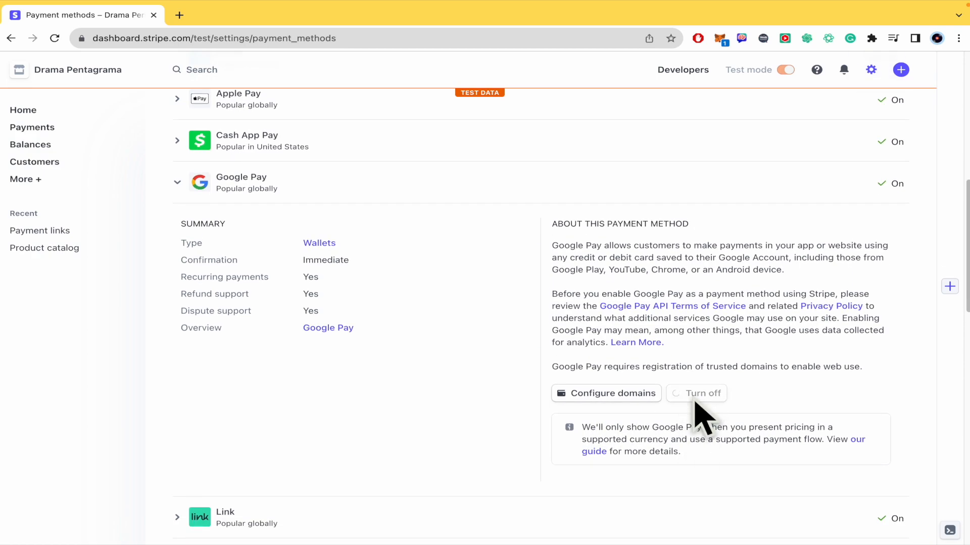
{"action": "left_click", "coordinate": [697, 393]}
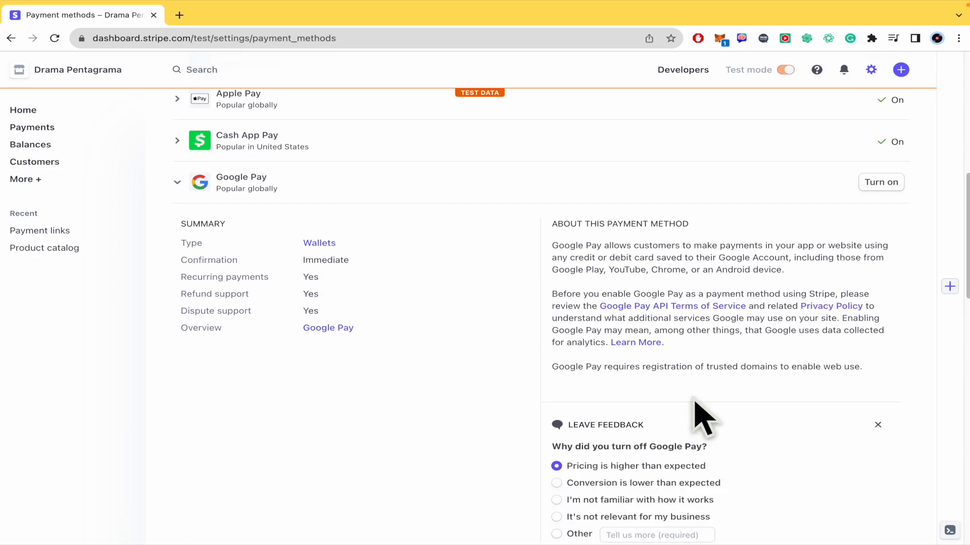
{"action": "scroll", "scroll_direction": "down", "scroll_amount": 3}
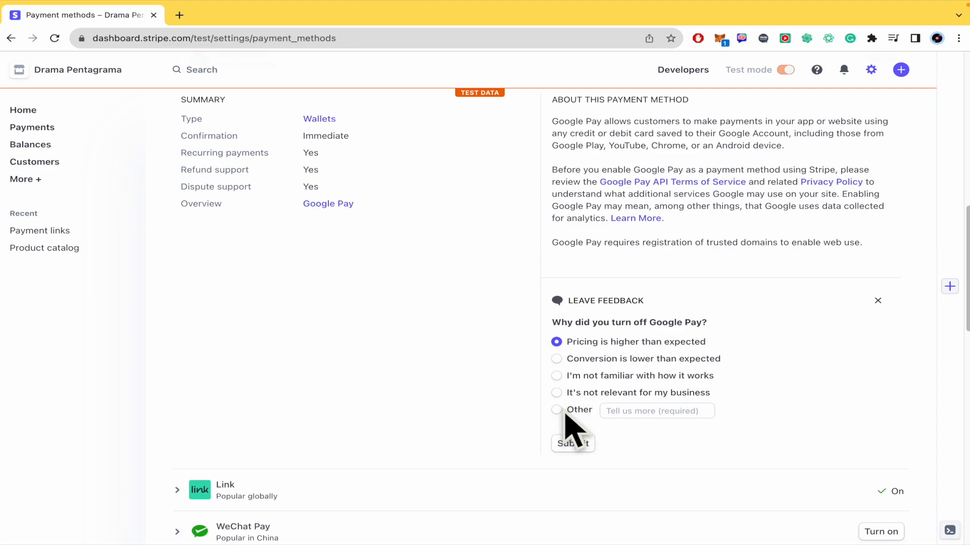
{"action": "left_click", "coordinate": [572, 444]}
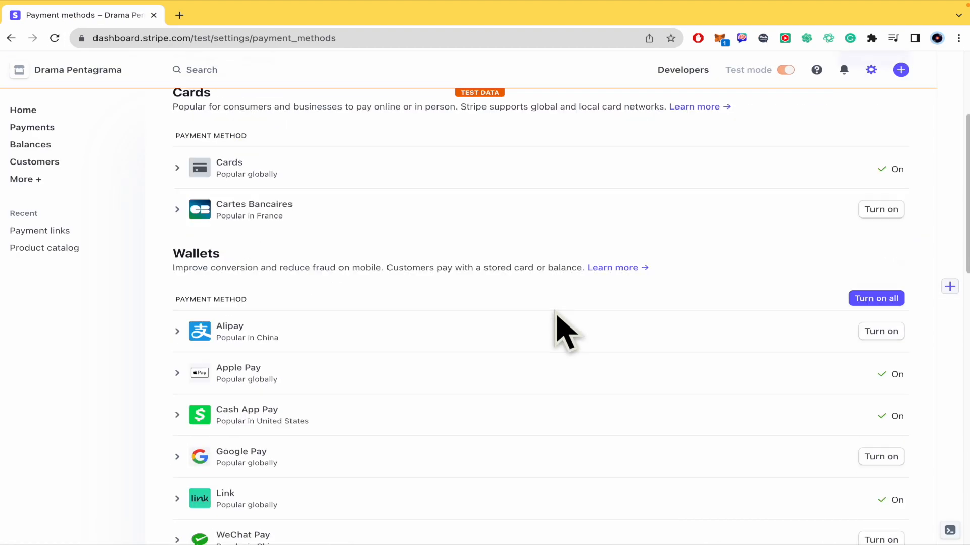
Scroll down to the Google Pay row in Wallets
{"action": "scroll", "scroll_direction": "down", "scroll_amount": 3}
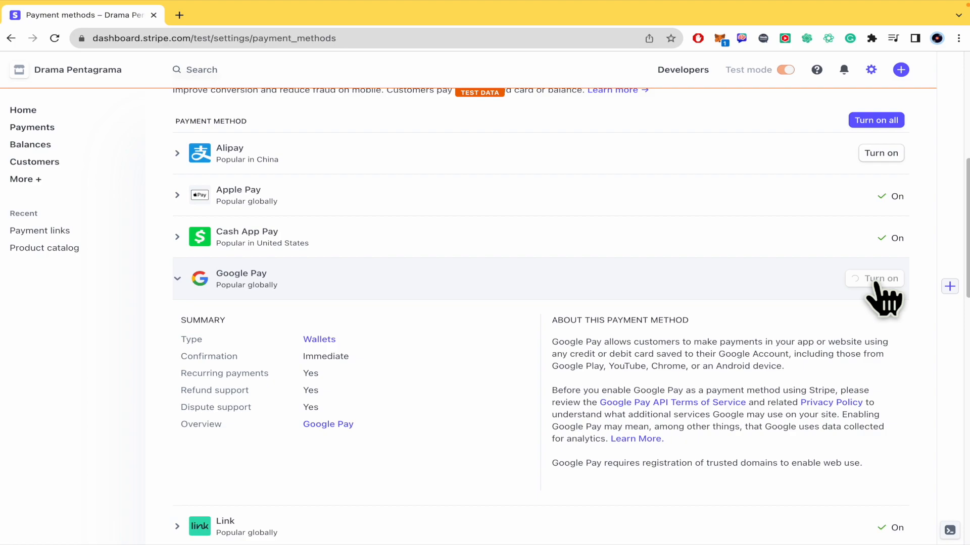
Turn Google Pay on, review its details, then collapse the row
{"action": "left_click", "coordinate": [873, 278]}
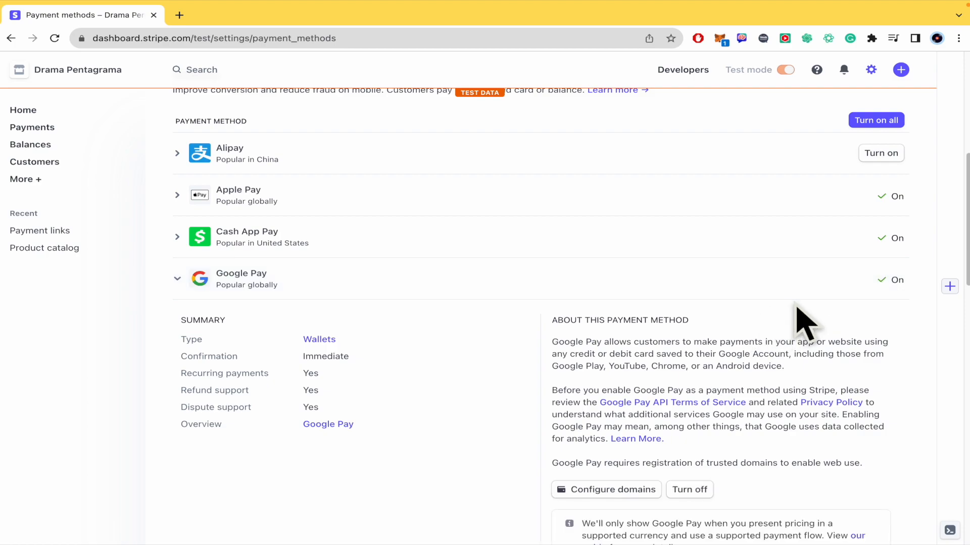
{"action": "scroll", "scroll_direction": "down", "scroll_amount": 3}
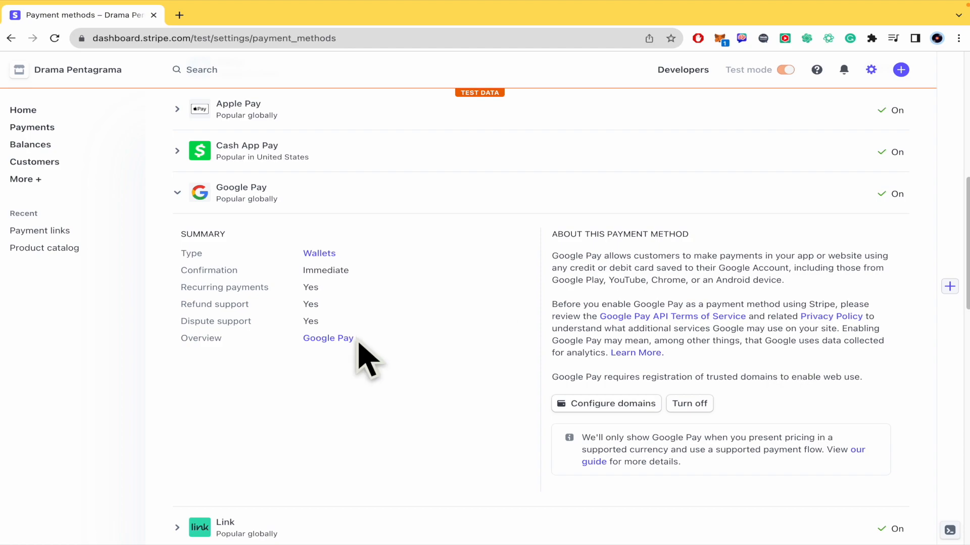
{"action": "mouse_move", "coordinate": [176, 300]}
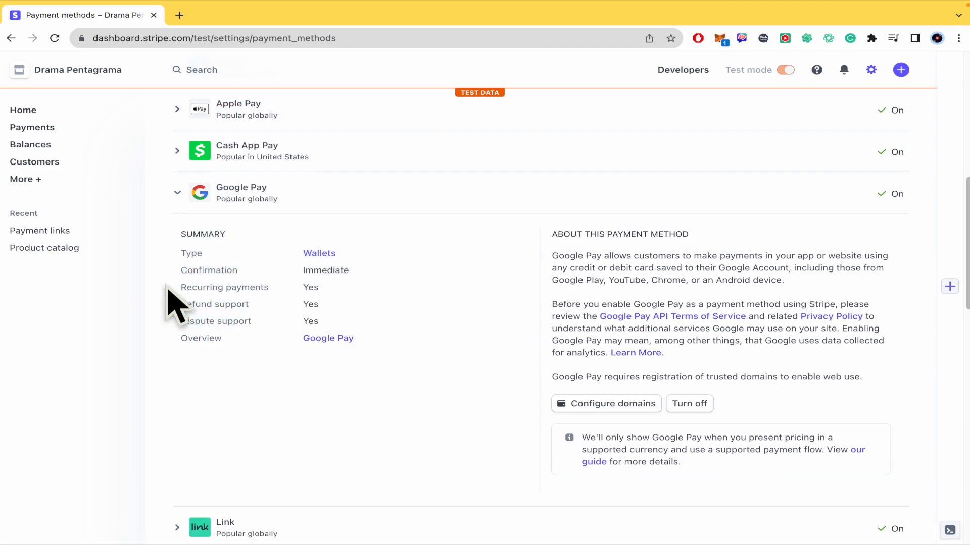
{"action": "mouse_move", "coordinate": [285, 346]}
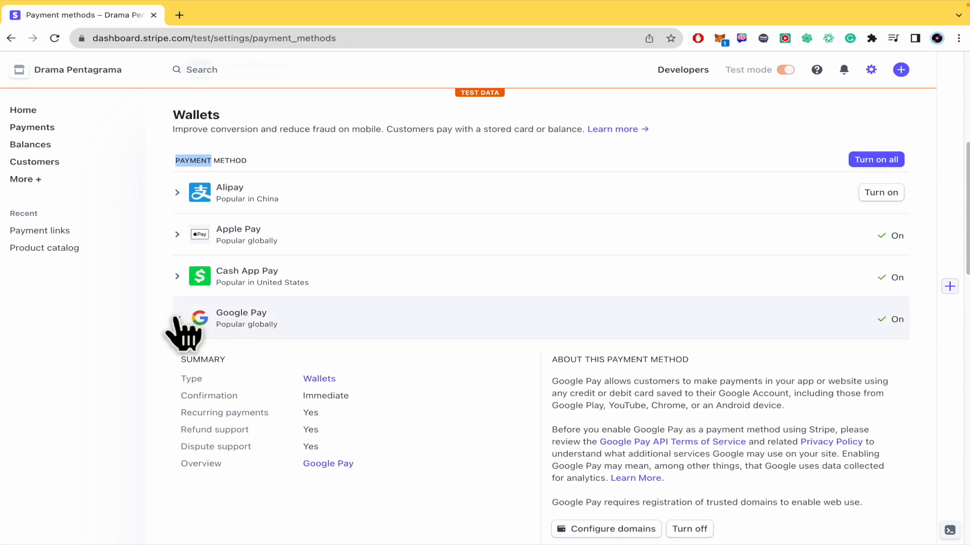
{"action": "left_click", "coordinate": [242, 318]}
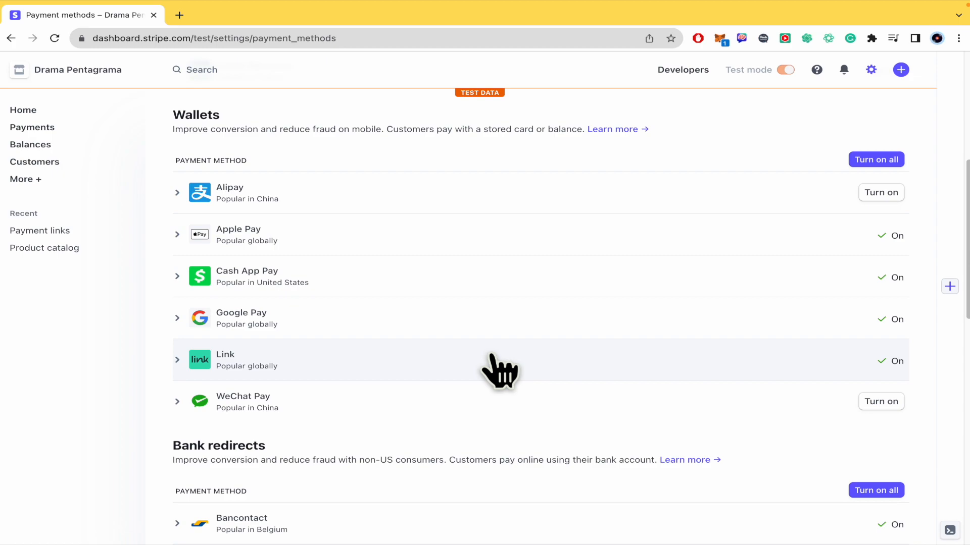